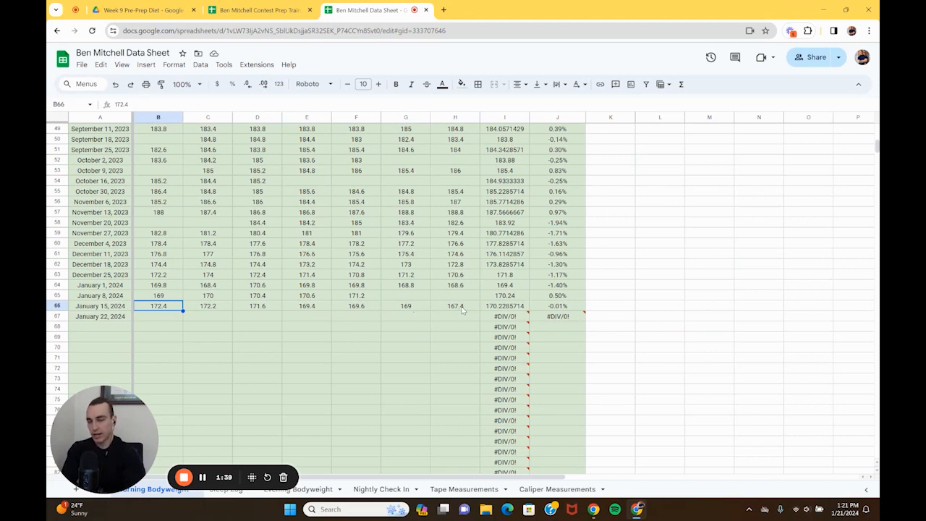
mouse_move(408, 338)
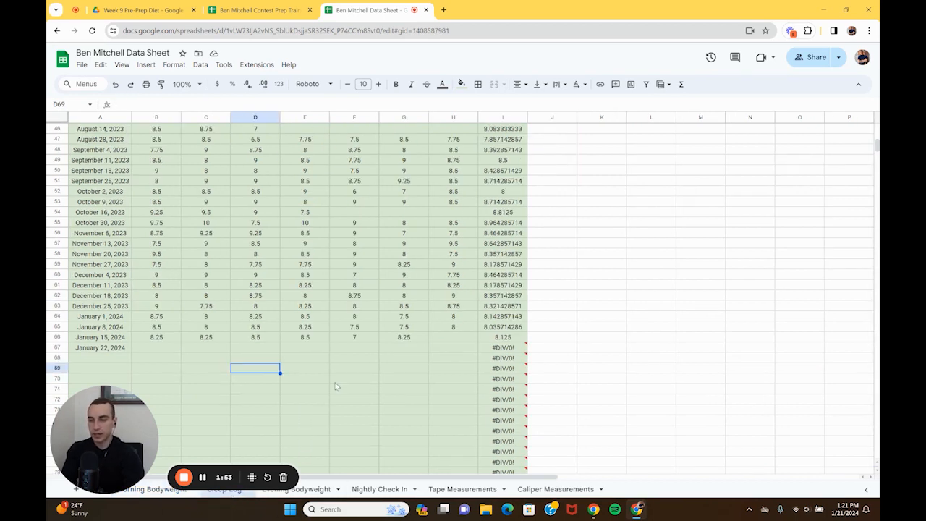
mouse_move(369, 340)
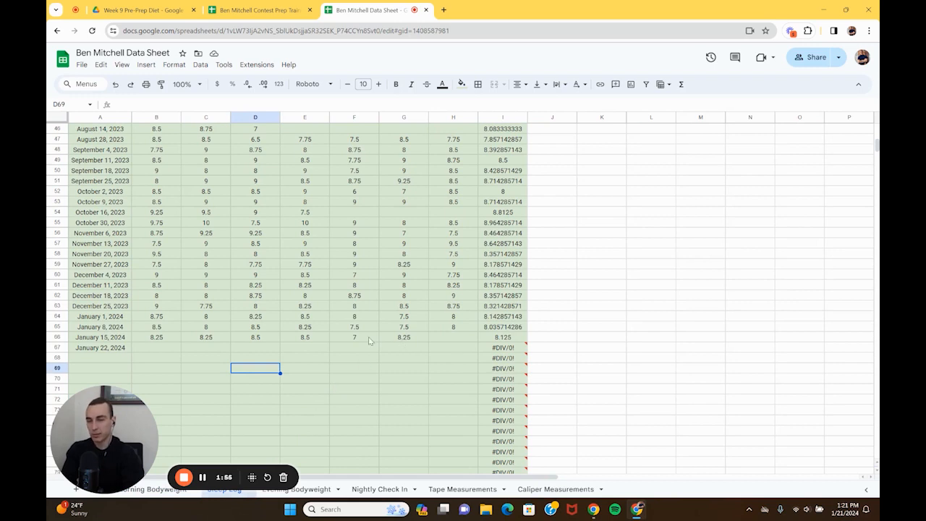
click(353, 338)
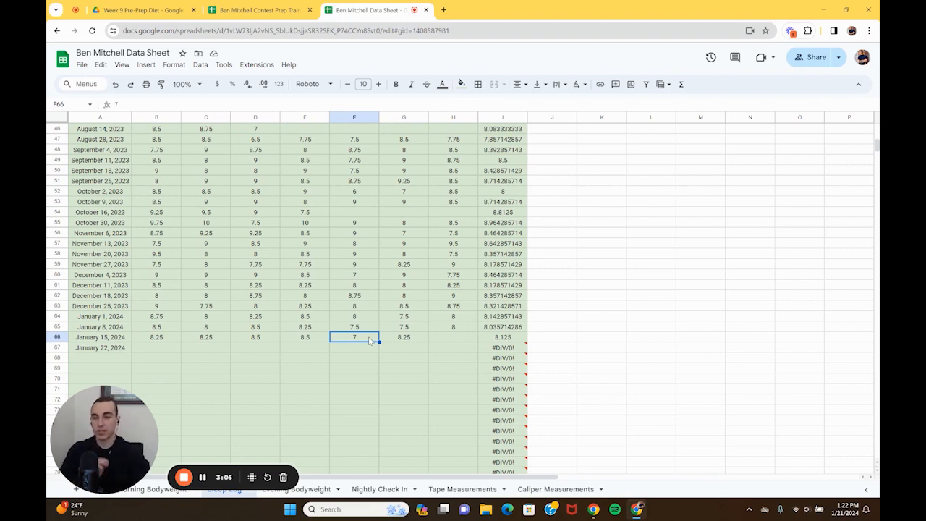
mouse_move(328, 410)
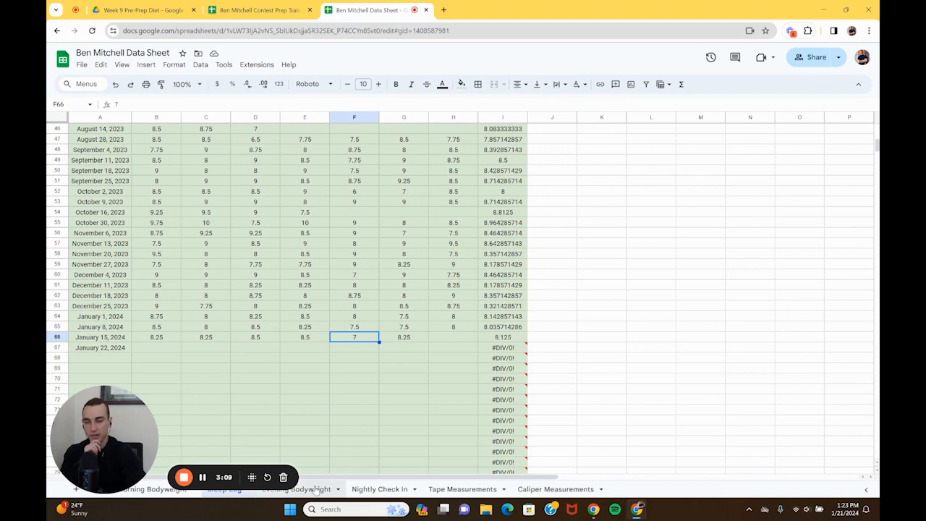
mouse_move(380, 402)
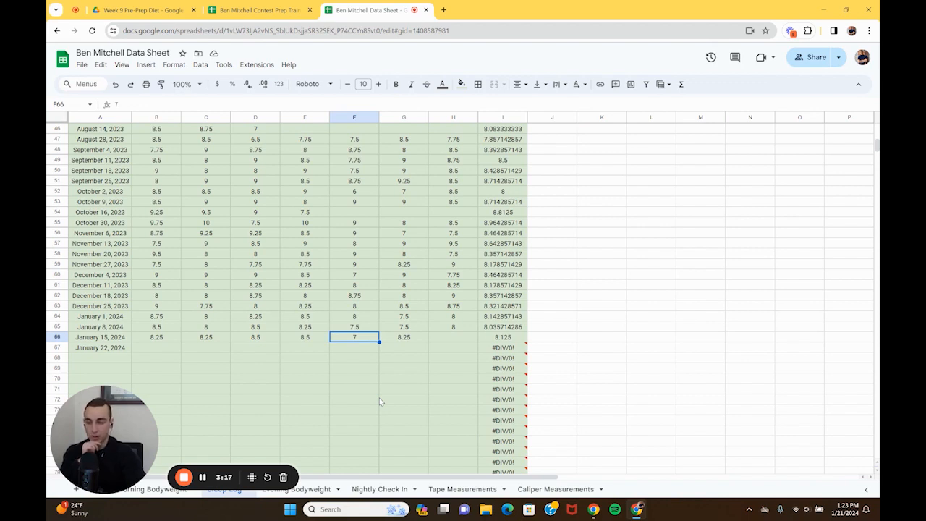
mouse_move(344, 455)
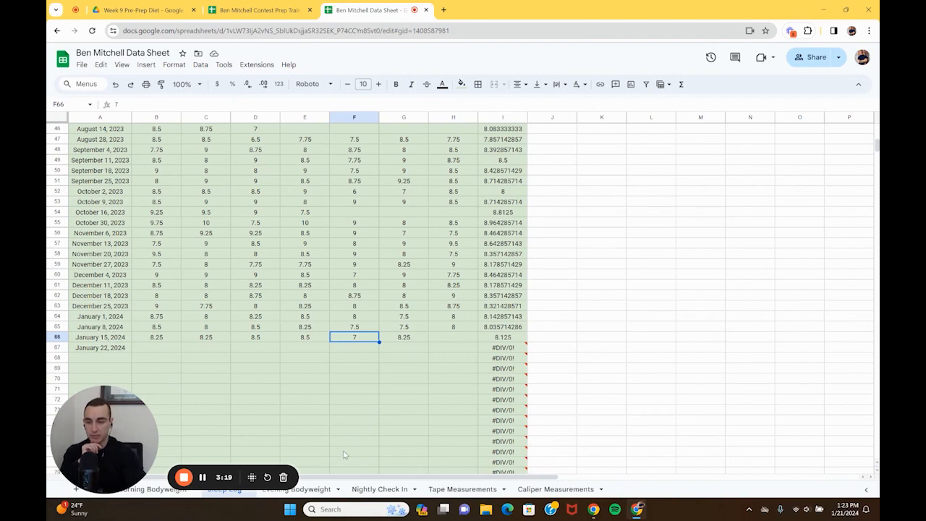
Switch to the Nightly Check In sheet with January 15–21 ratings, weekly average and goals.
click(381, 489)
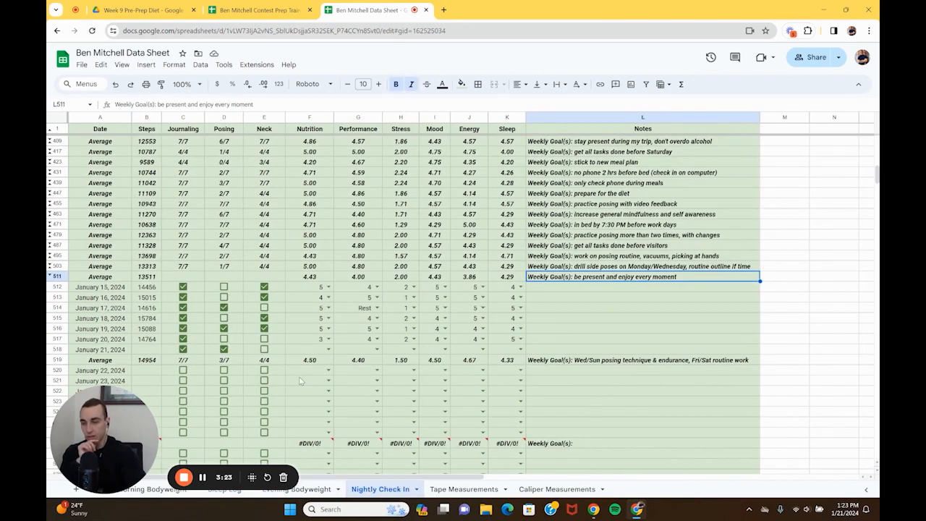
mouse_move(145, 367)
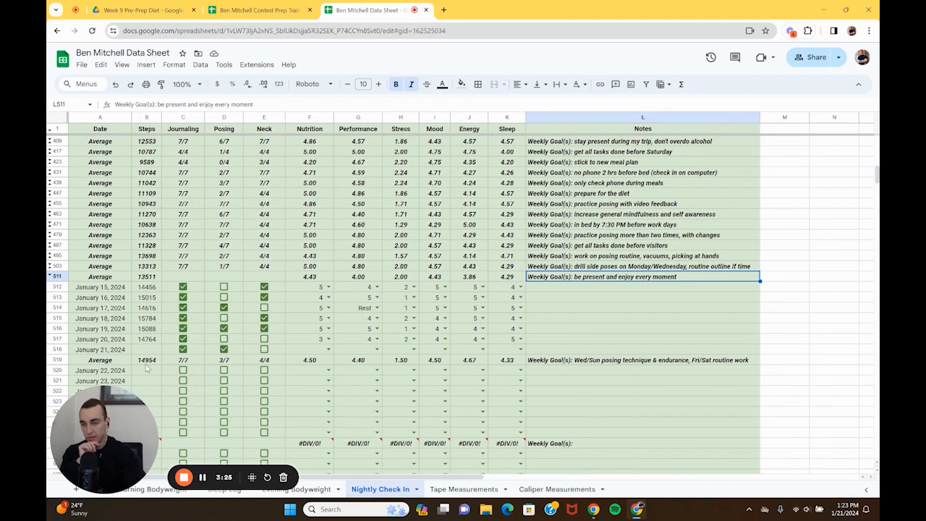
mouse_move(149, 368)
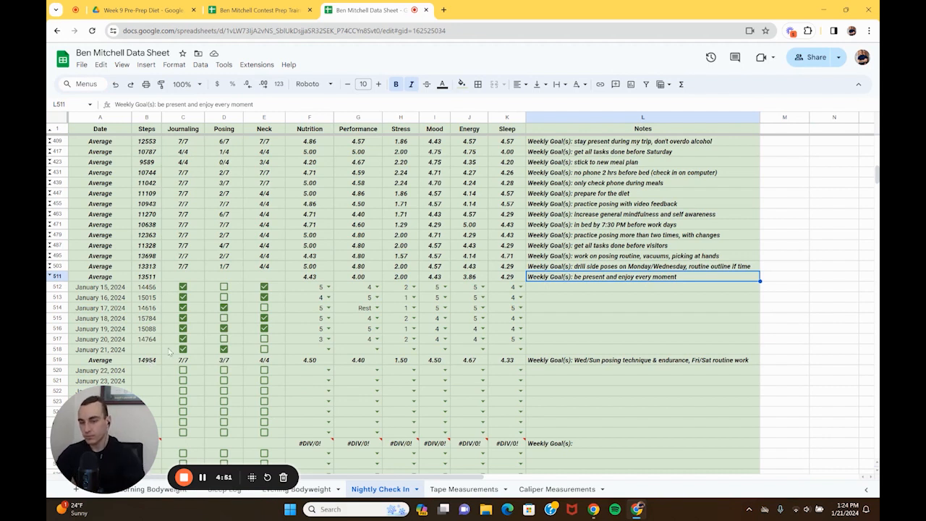
mouse_move(579, 288)
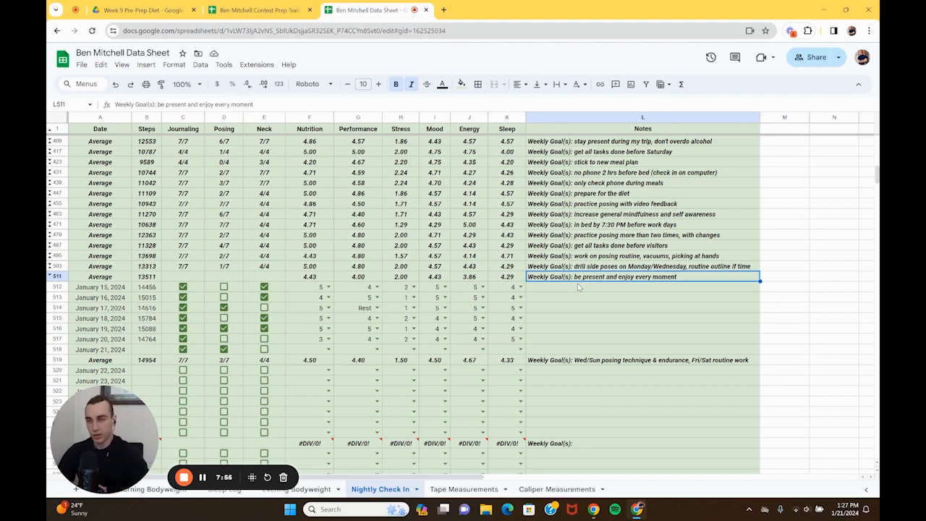
In Day 1 - Upper A, compare January 22 chest press sets (J9, J11) with January 15 (I9, I11).
click(261, 9)
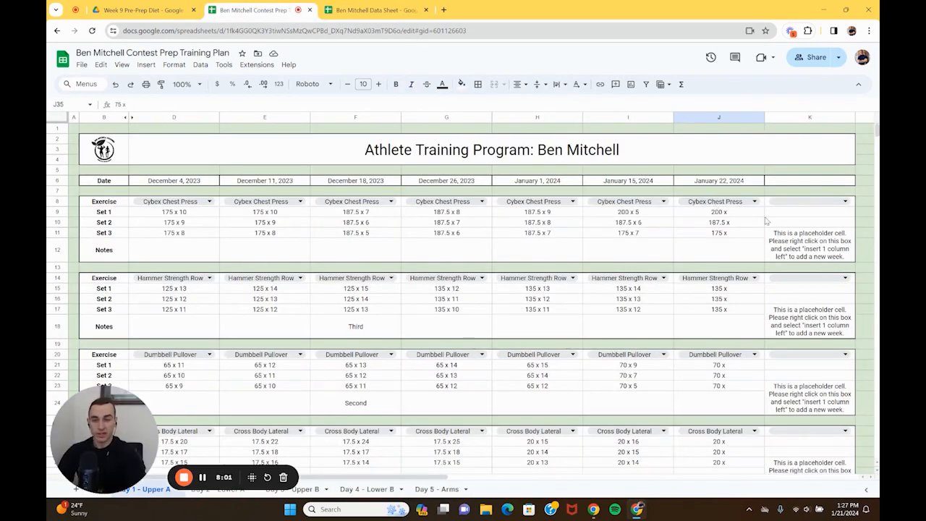
scroll(down, 3)
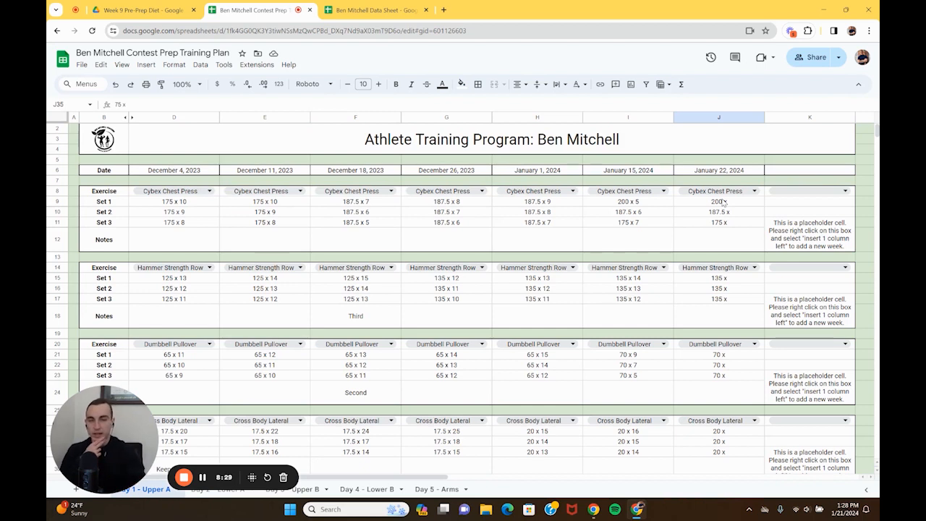
click(715, 201)
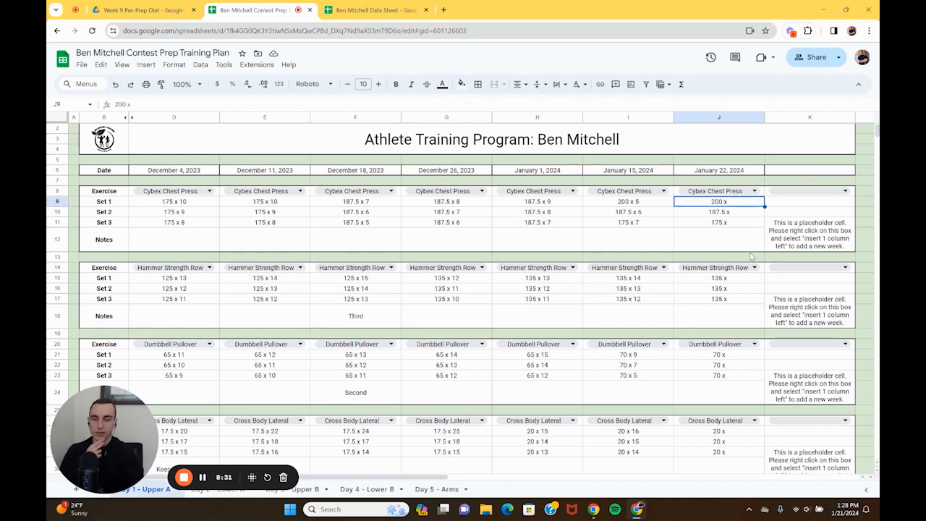
click(717, 222)
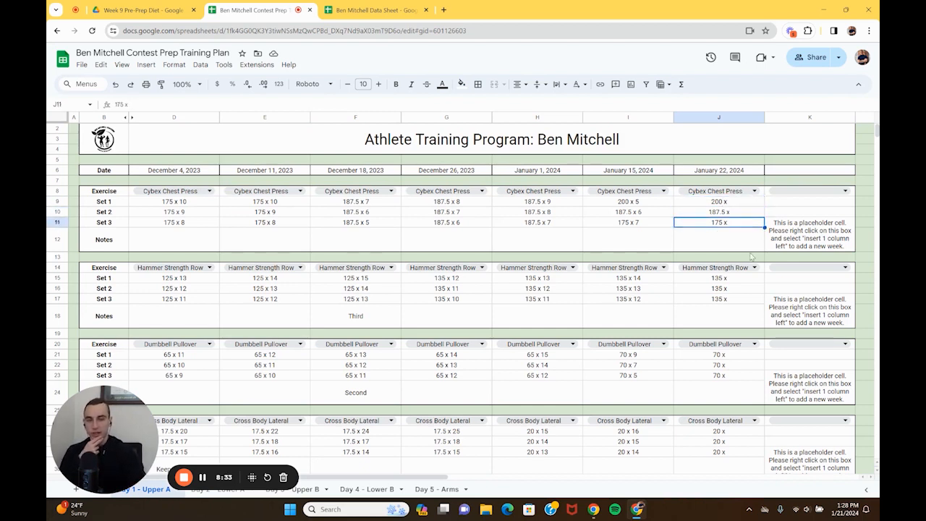
click(628, 202)
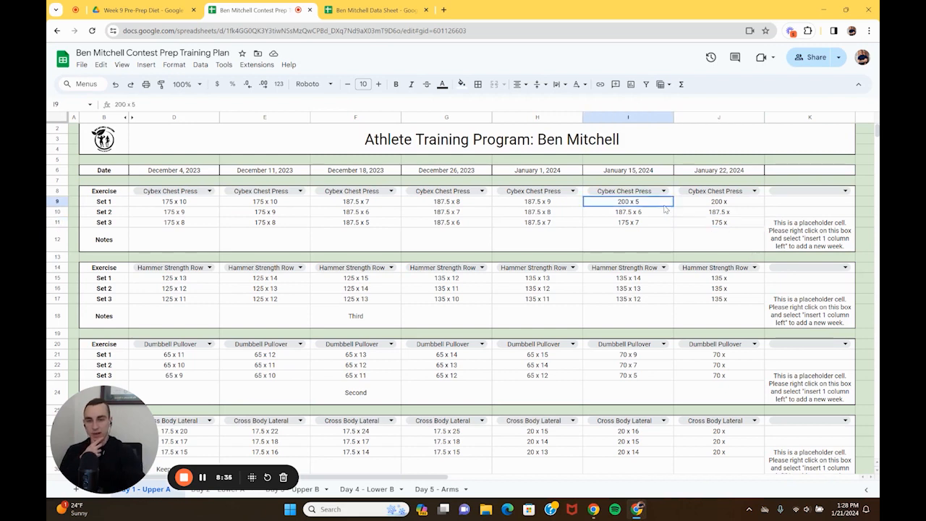
click(628, 222)
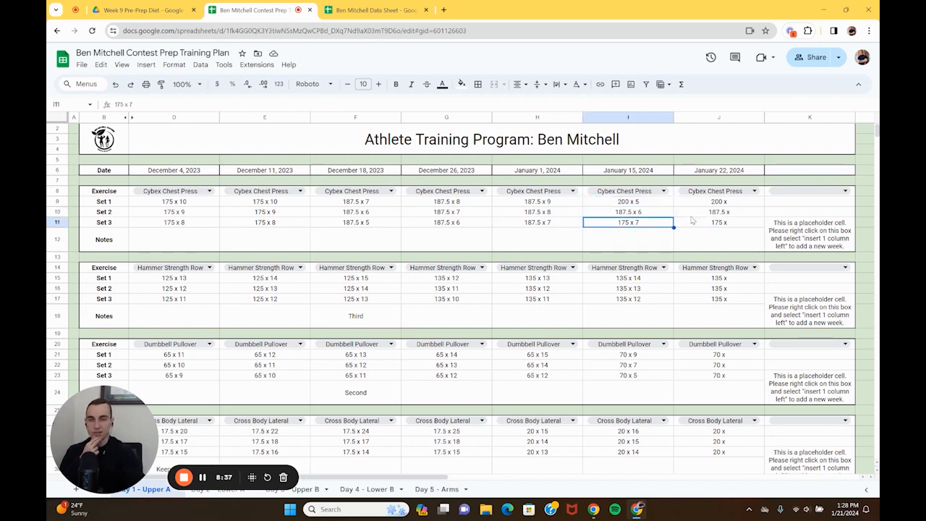
click(718, 201)
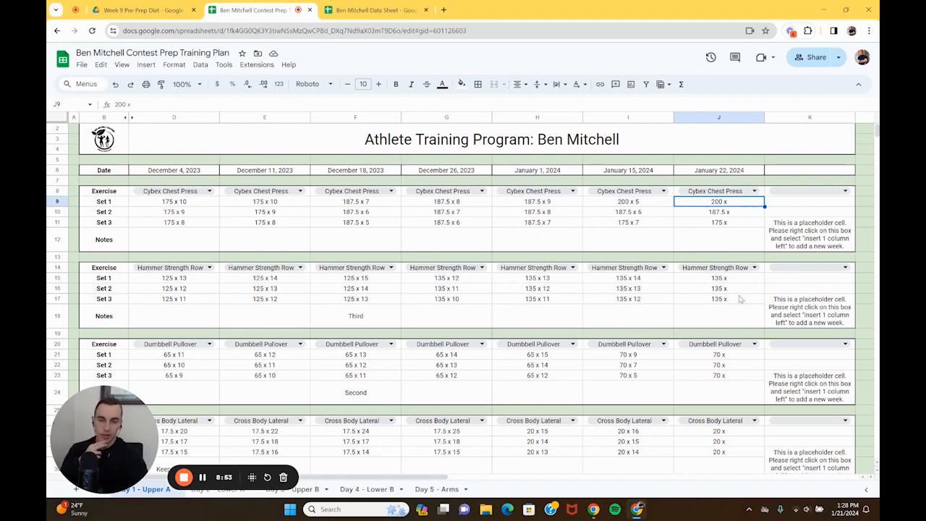
Check the January 22 Dumbbell Pullover first set, then go to the Day 2 - Lower A sheet.
scroll(down, 3)
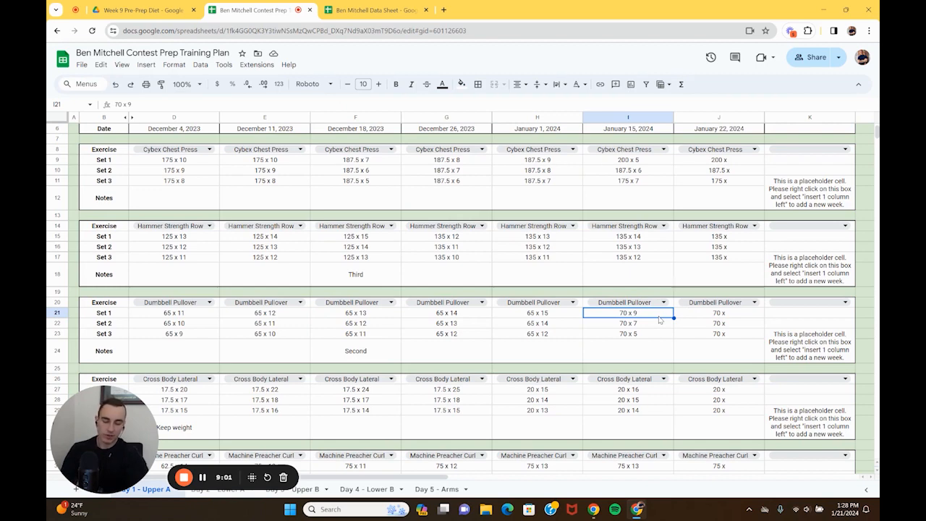
mouse_move(761, 331)
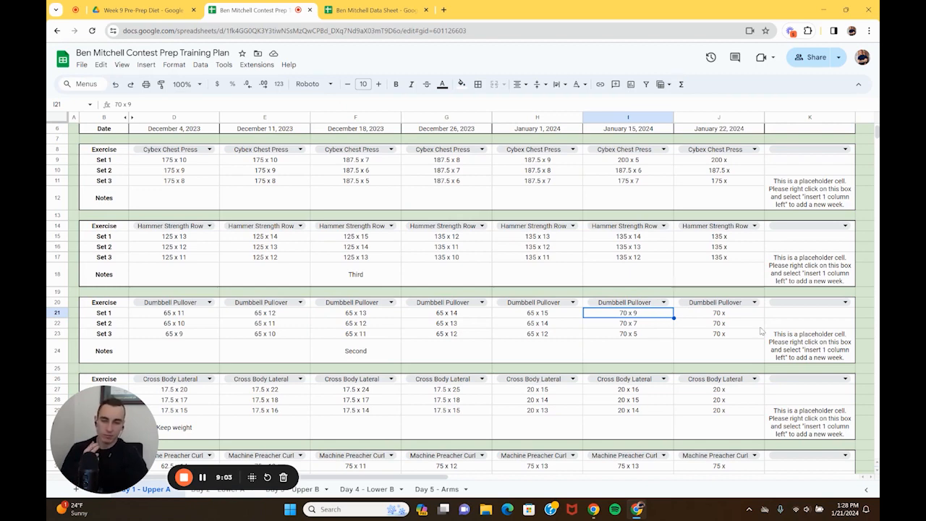
click(718, 272)
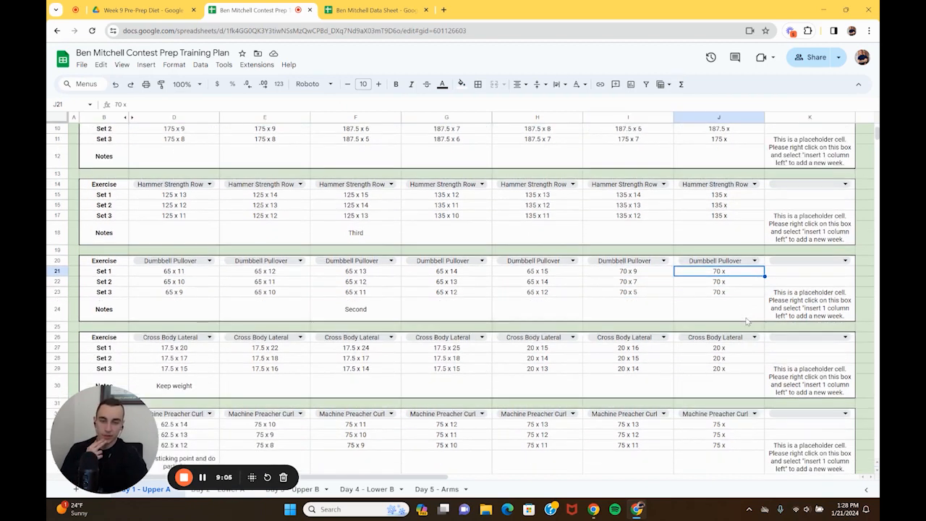
scroll(down, 3)
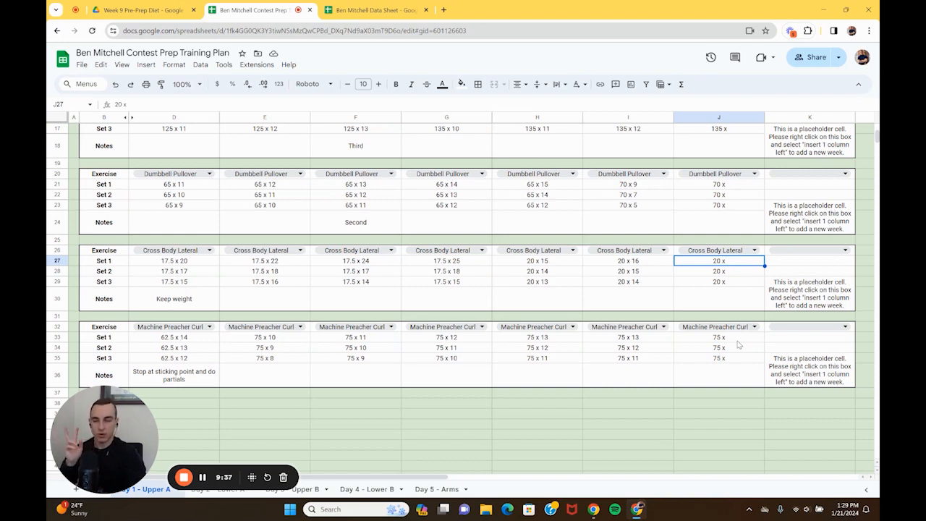
click(718, 336)
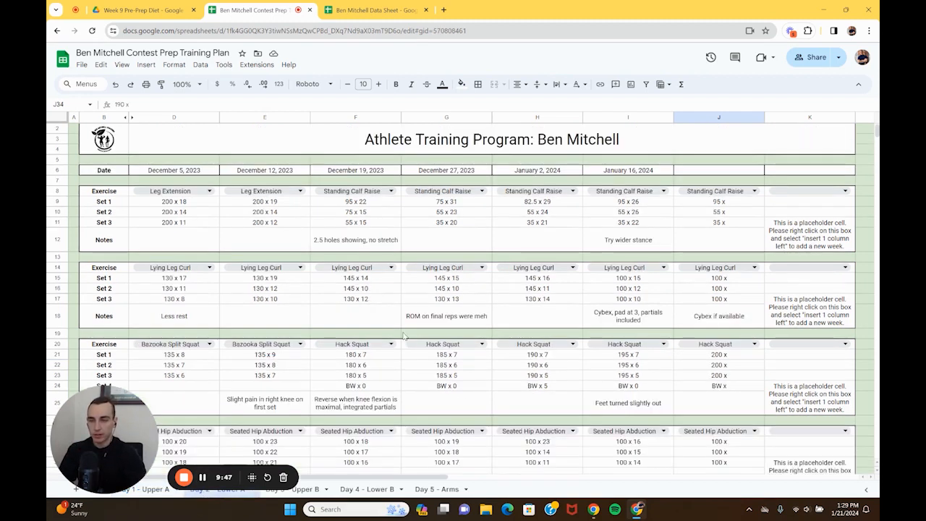
scroll(down, 3)
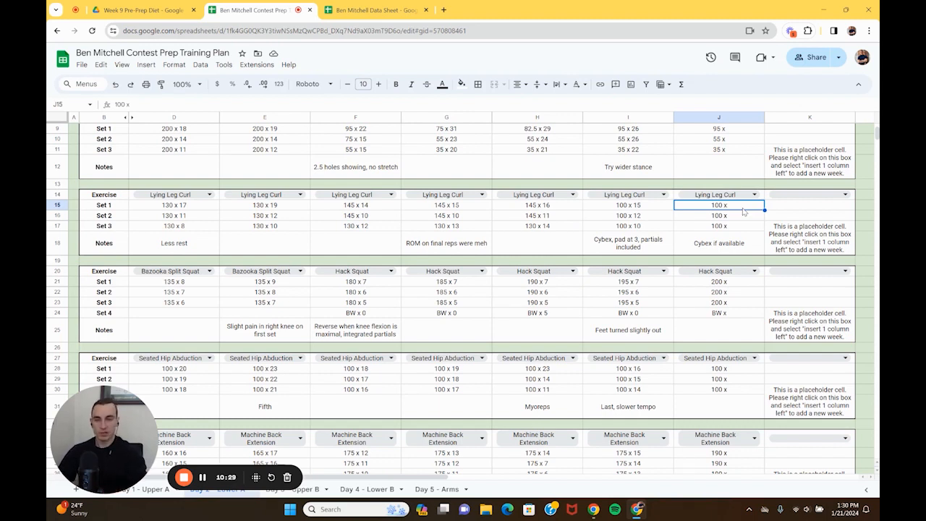
click(720, 243)
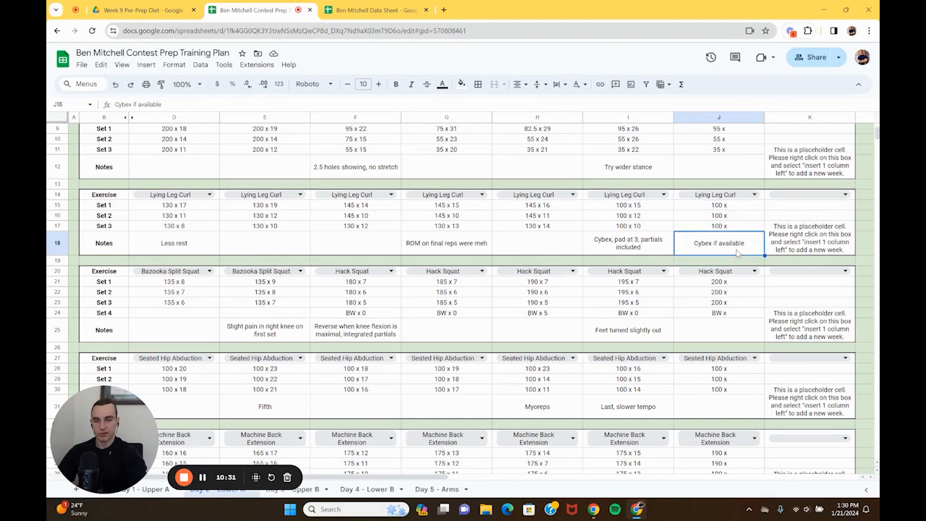
scroll(down, 3)
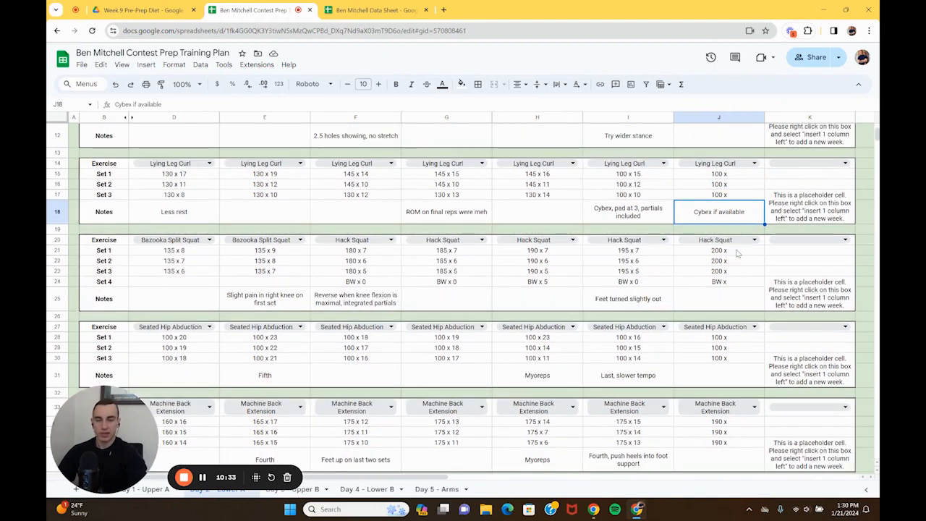
scroll(down, 3)
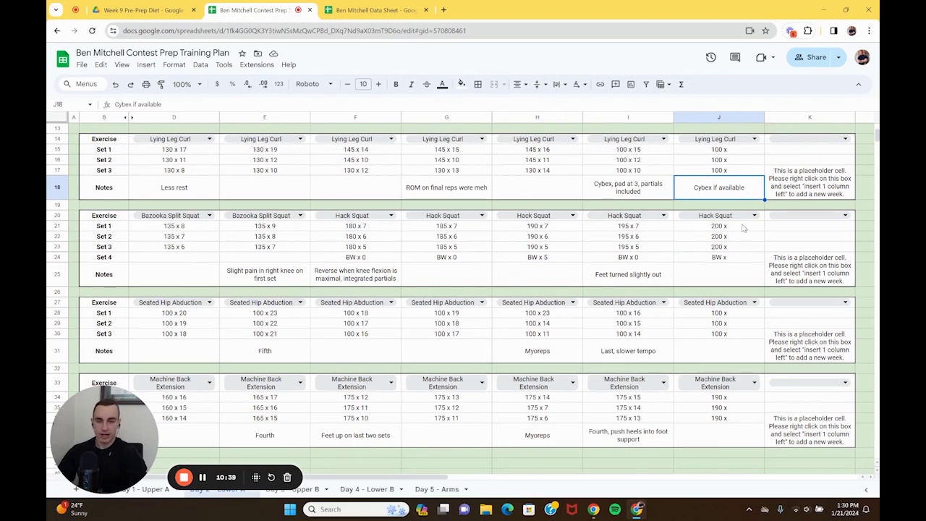
Compare the latest week's Hack Squat first set with the previous week's set.
click(719, 225)
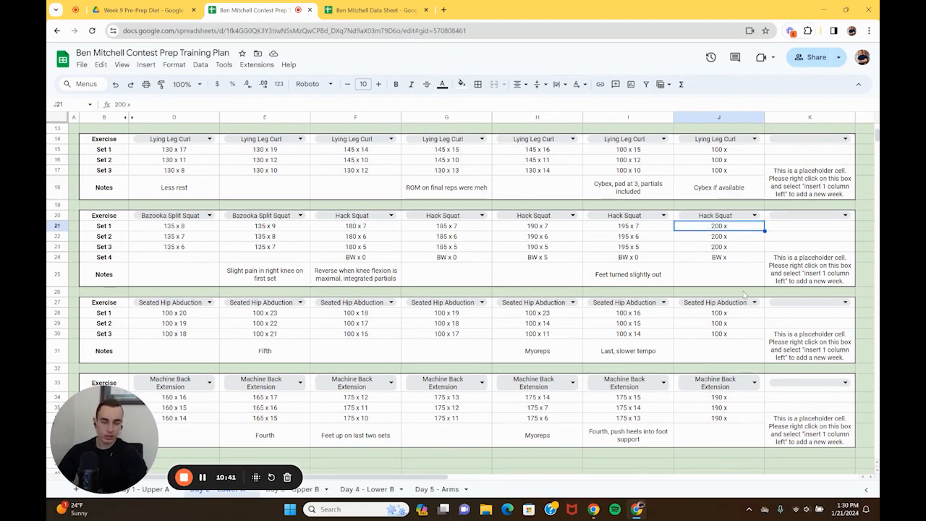
right_click(629, 257)
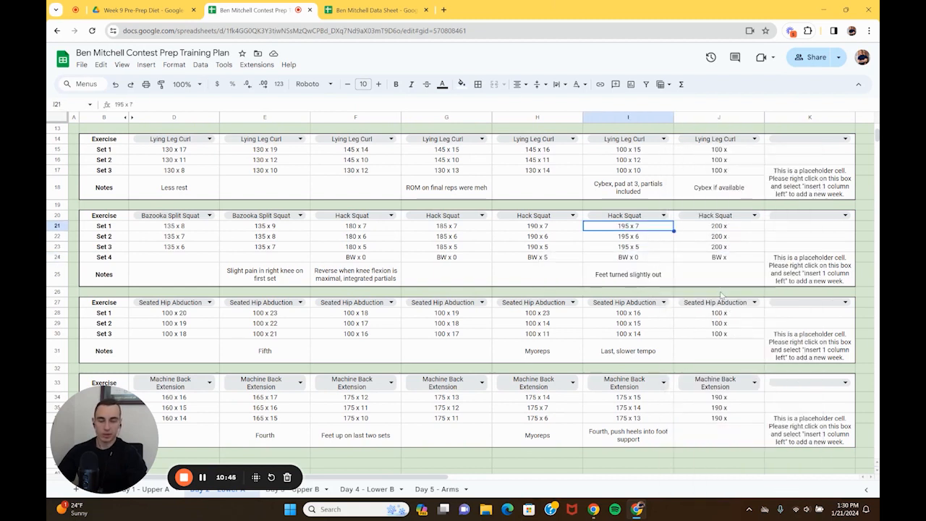
right_click(716, 333)
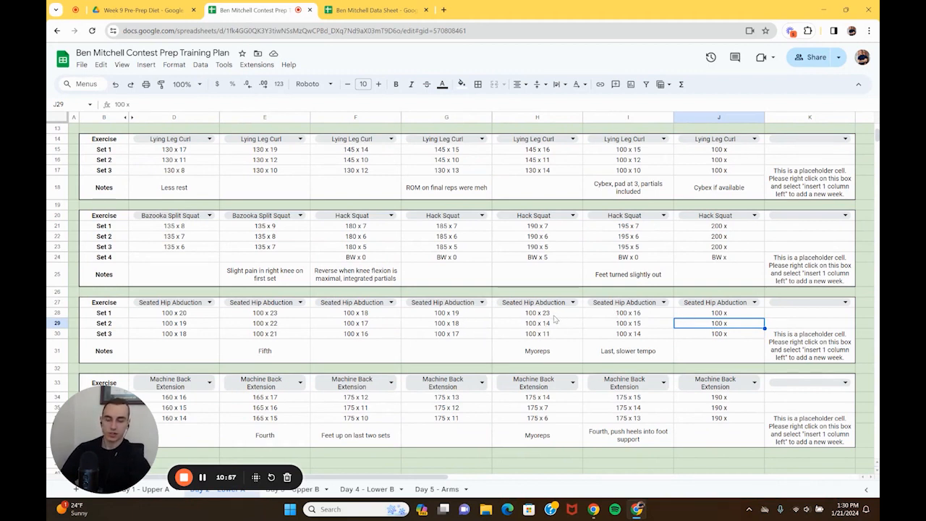
mouse_move(657, 325)
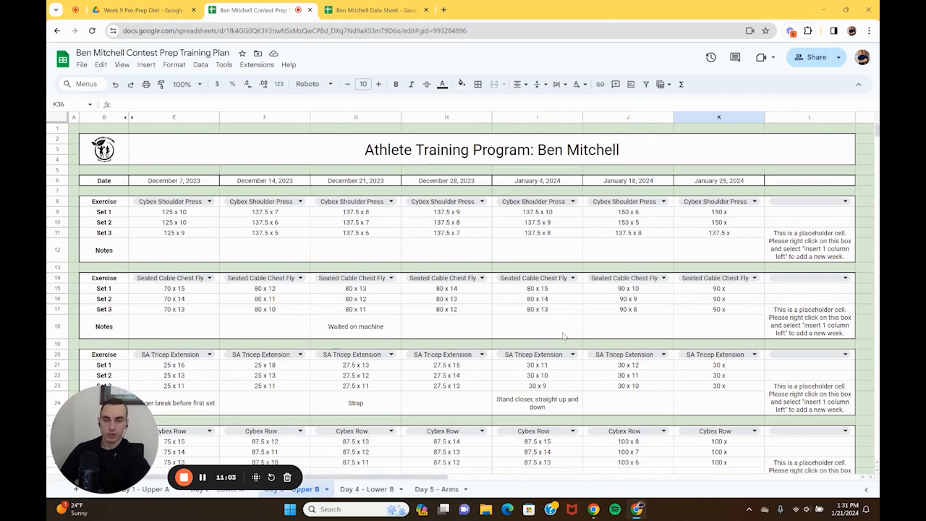
mouse_move(707, 227)
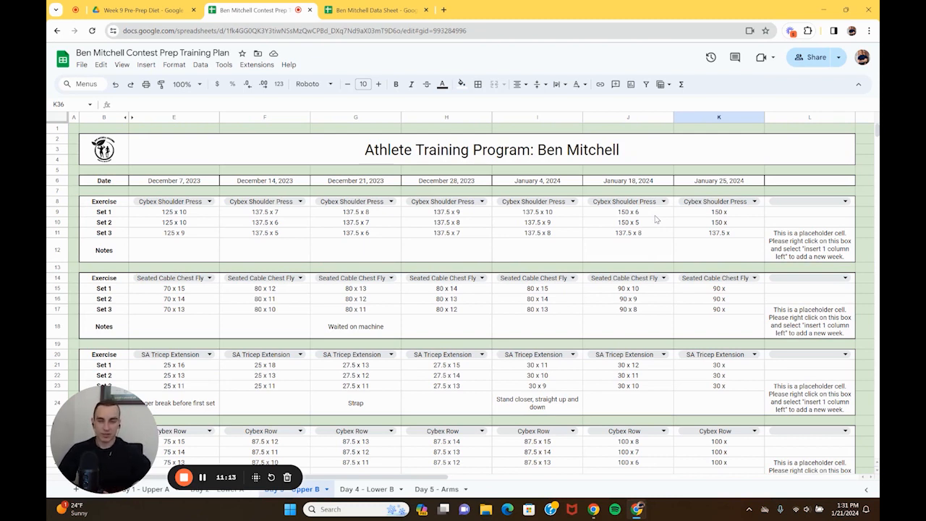
mouse_move(653, 241)
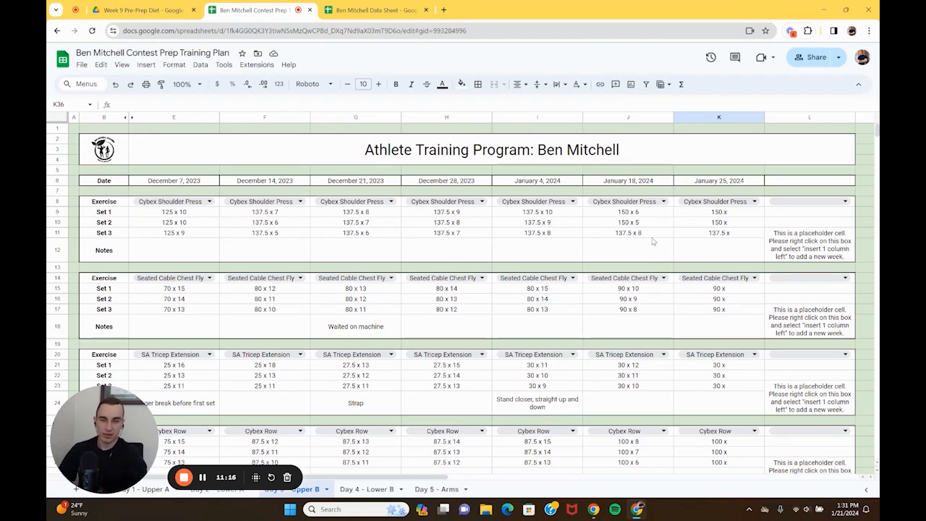
mouse_move(676, 234)
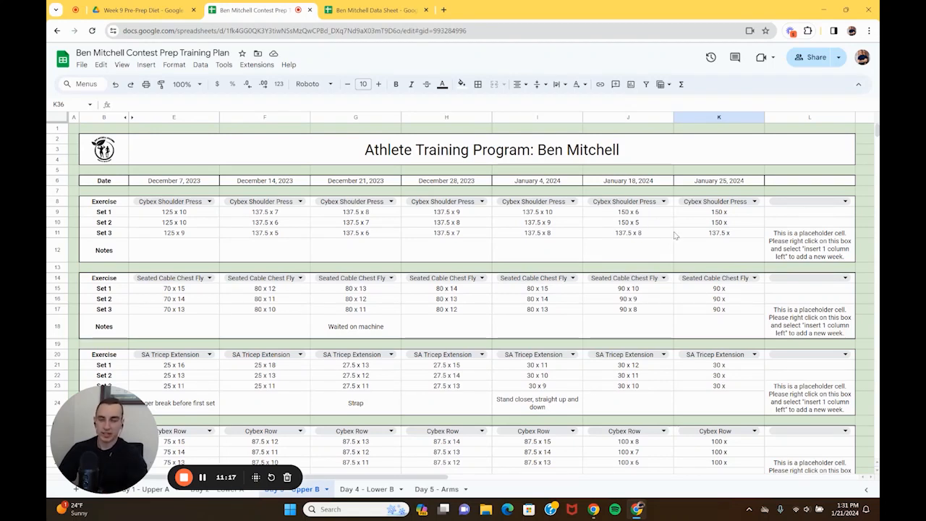
mouse_move(656, 218)
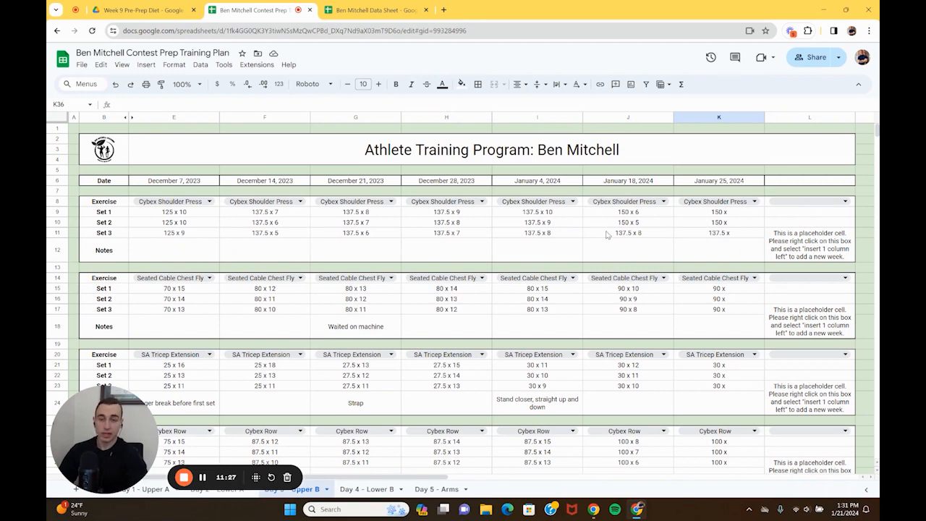
click(537, 232)
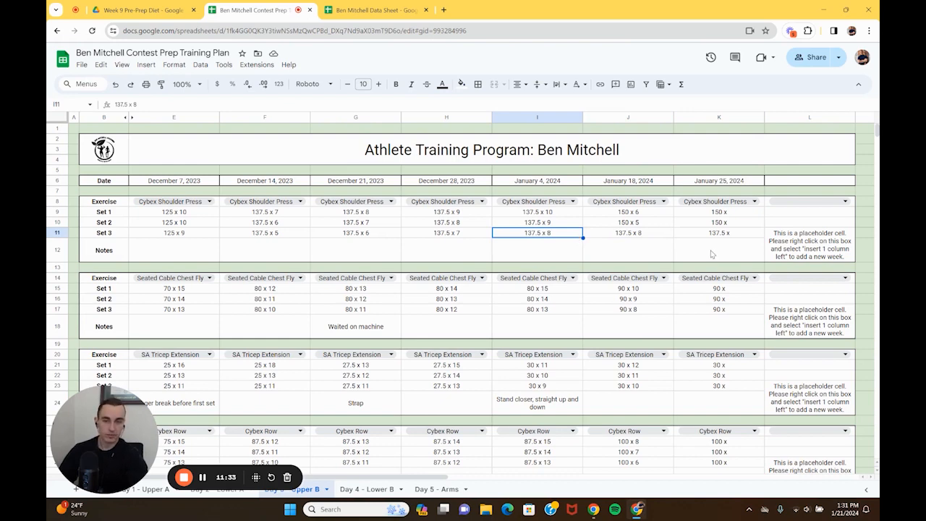
Review Day 4 - Lower B: newest week's date, the pad-slipping note, and the starred Glute Drive set.
scroll(down, 3)
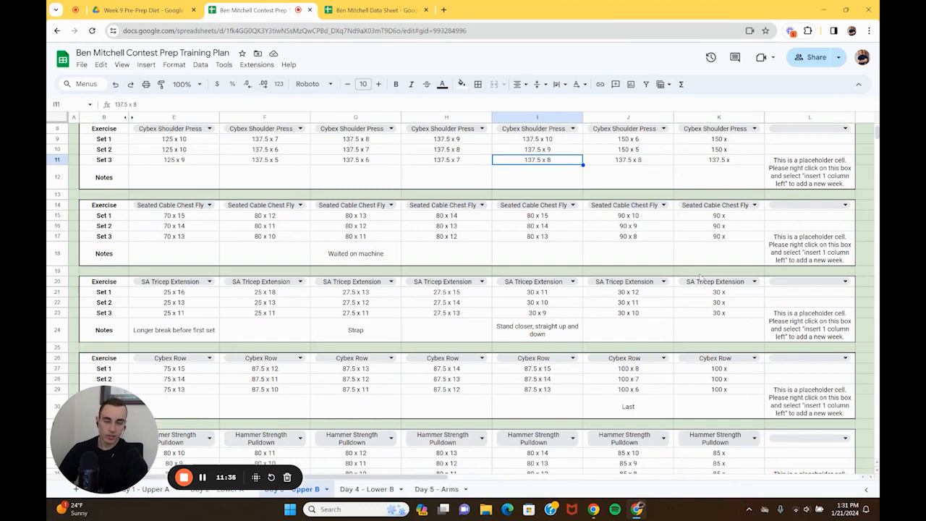
scroll(down, 3)
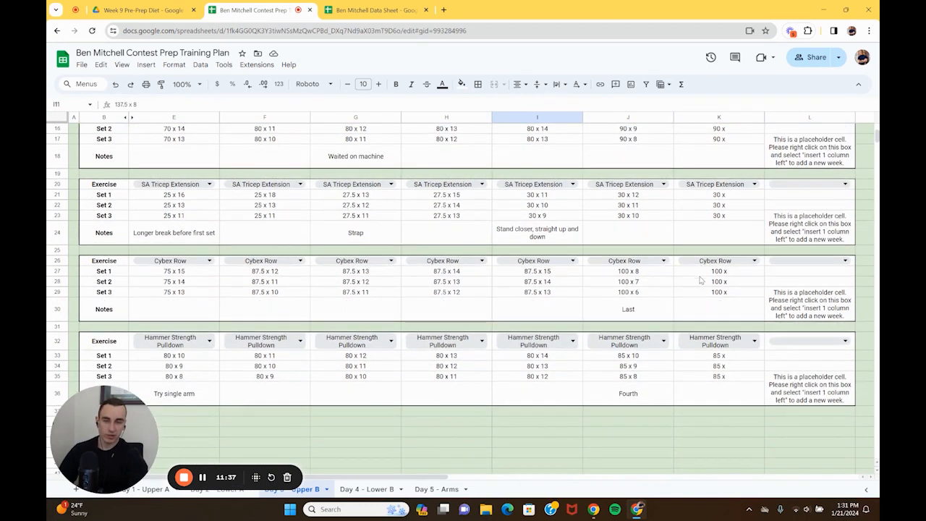
mouse_move(625, 321)
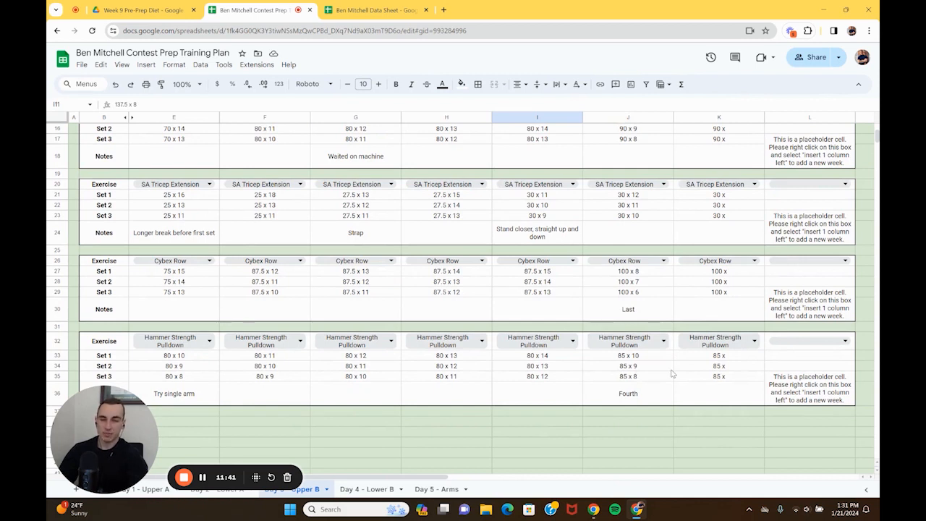
mouse_move(723, 389)
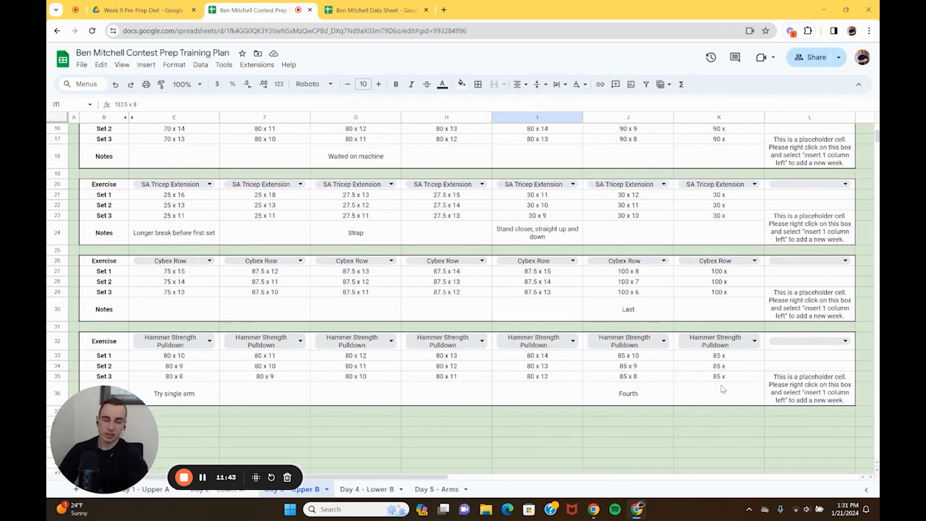
scroll(down, 3)
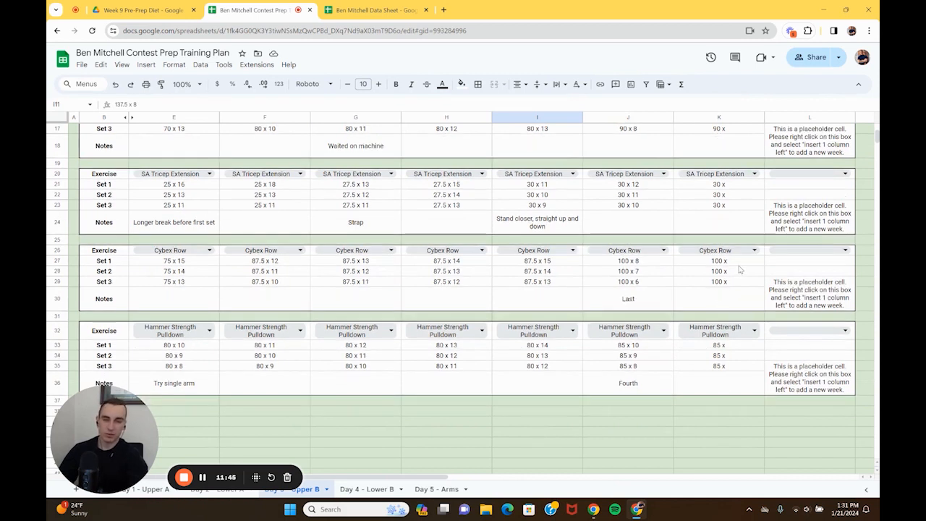
mouse_move(714, 344)
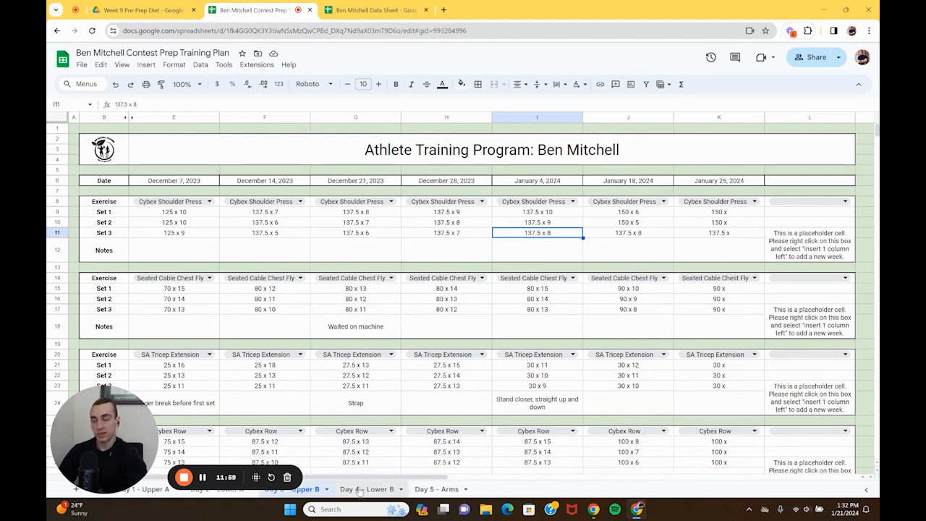
click(371, 489)
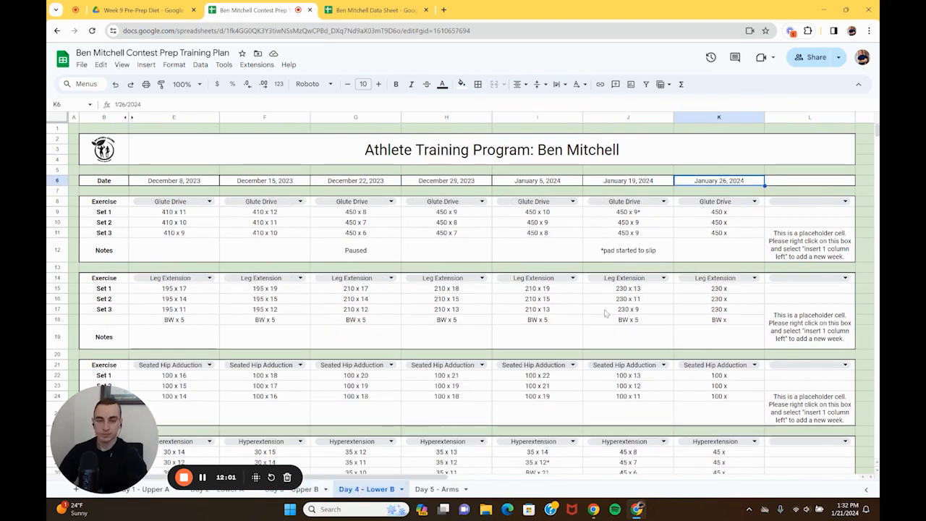
click(718, 223)
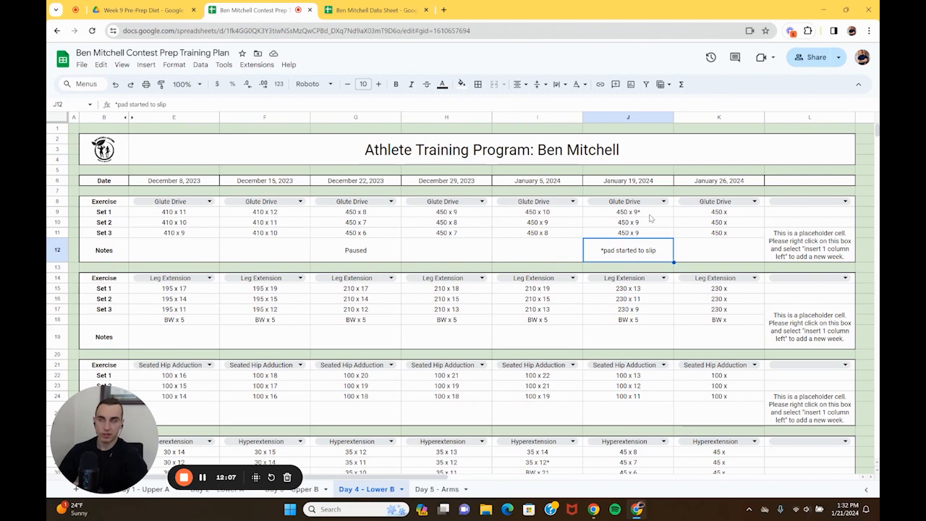
click(629, 211)
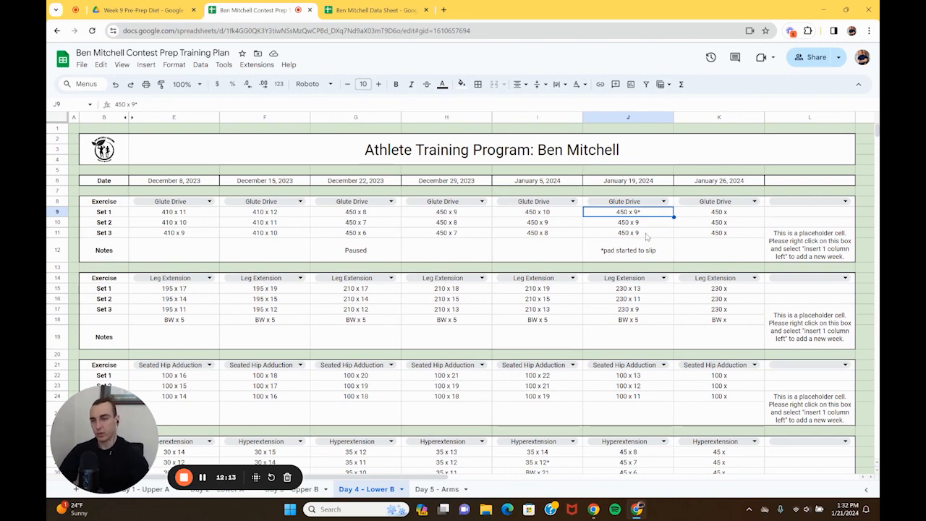
mouse_move(796, 223)
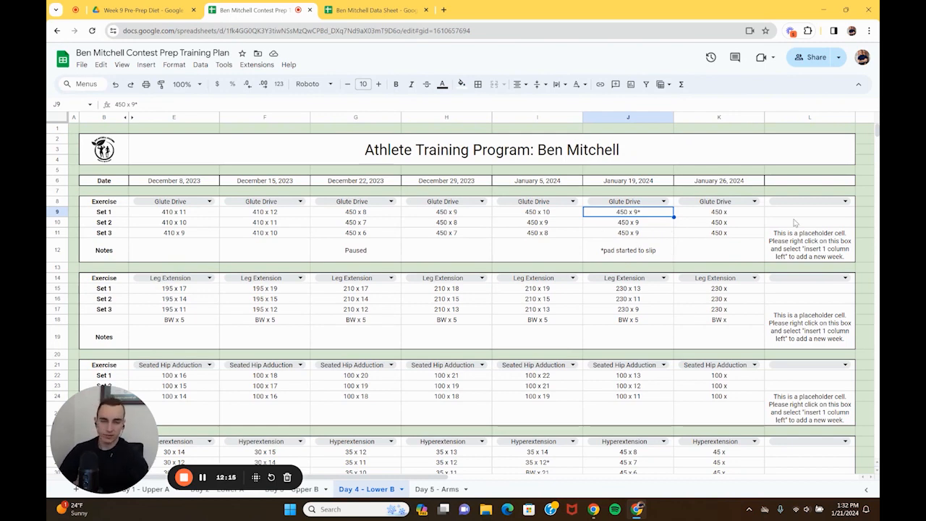
Scroll through the remaining Lower B entries and switch to the Day 5 - Arms sheet.
scroll(down, 3)
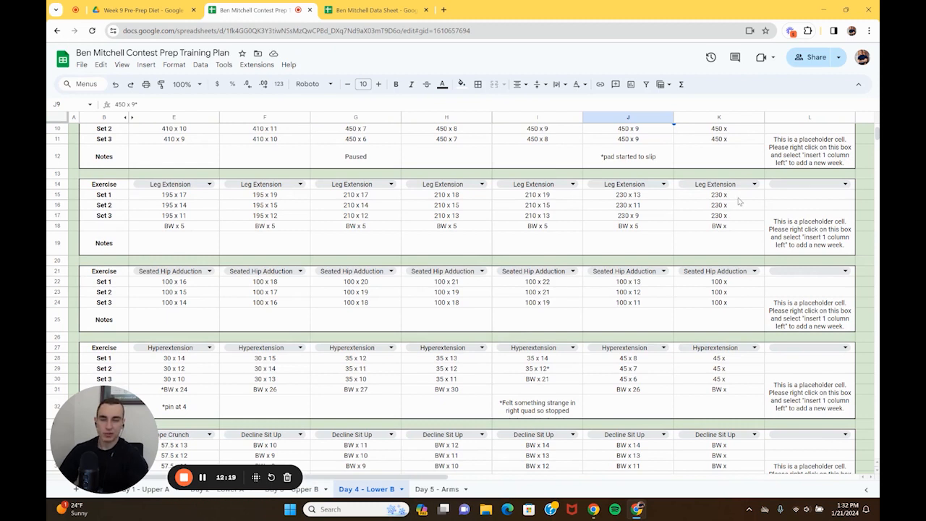
mouse_move(743, 222)
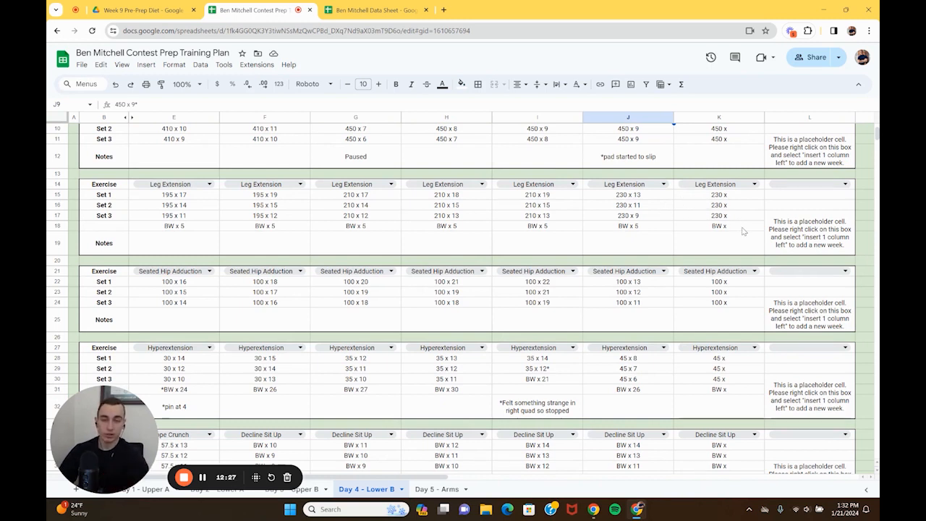
scroll(down, 3)
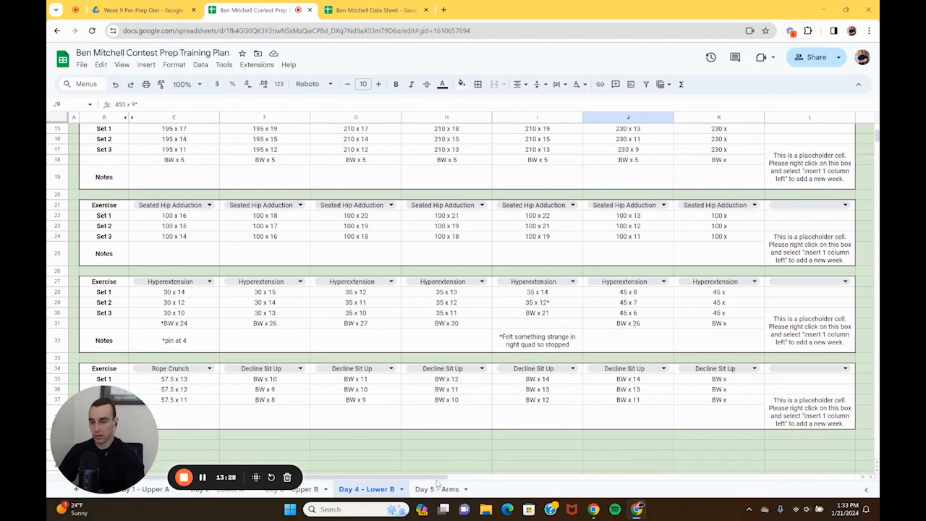
click(445, 489)
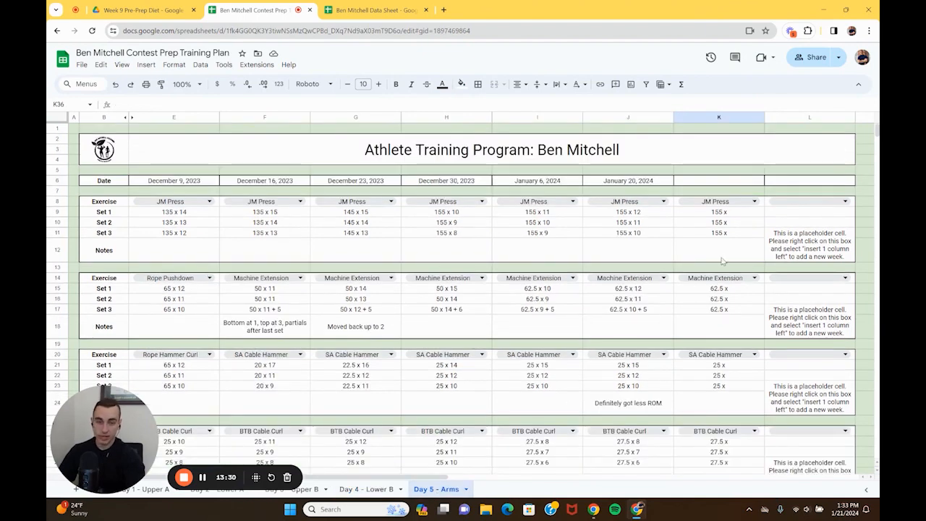
scroll(down, 3)
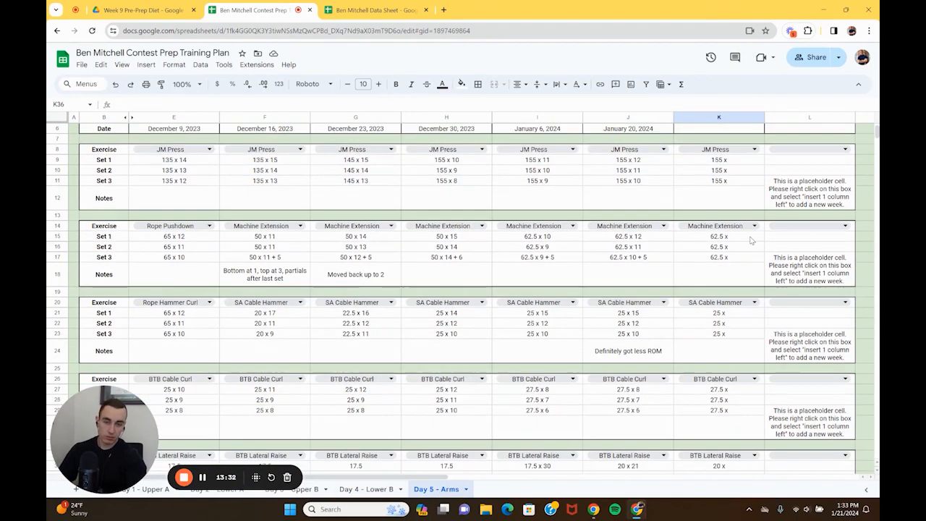
scroll(down, 3)
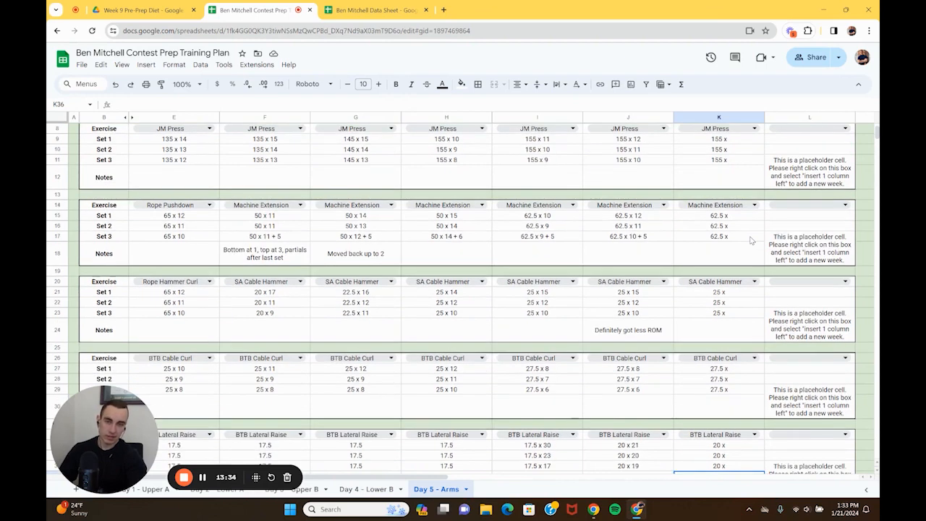
scroll(down, 3)
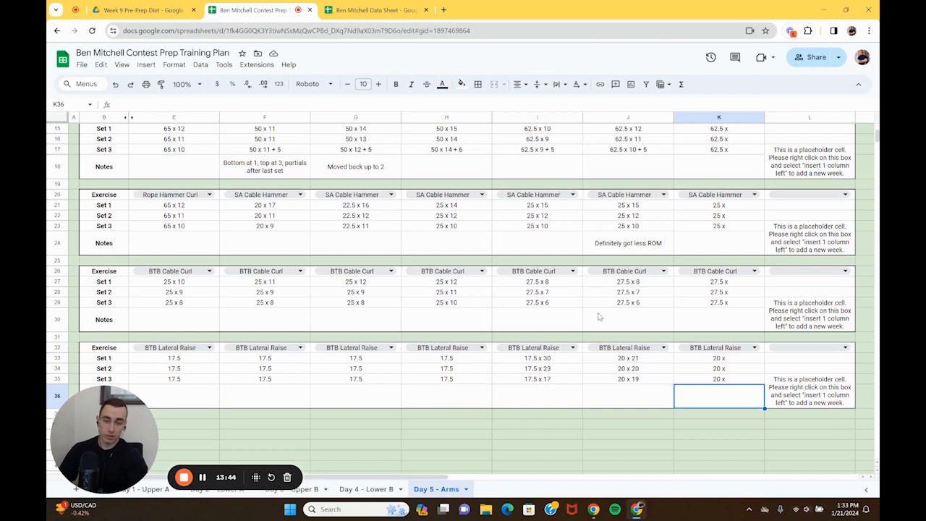
mouse_move(627, 313)
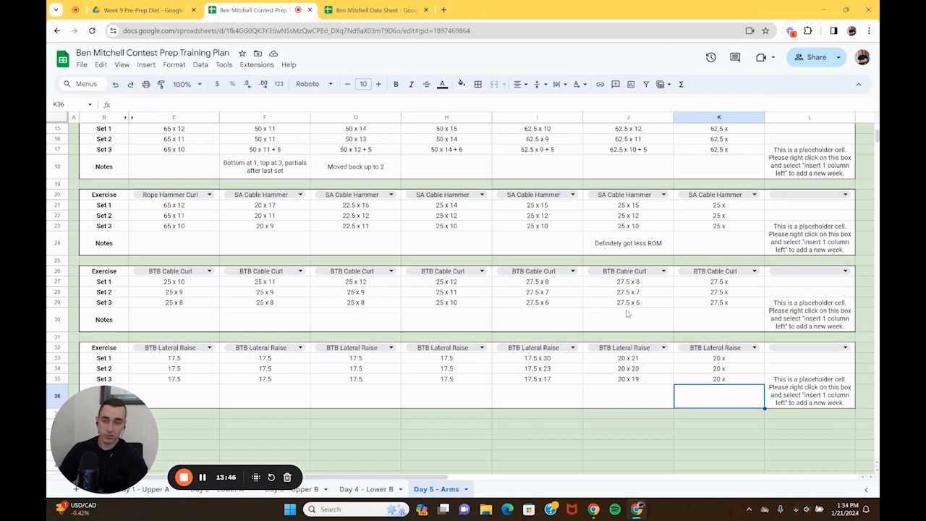
click(628, 226)
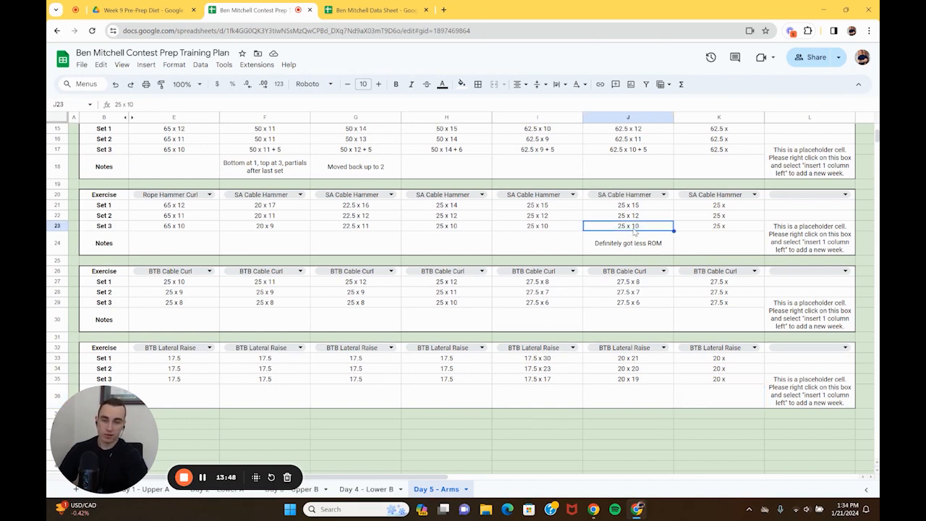
click(628, 204)
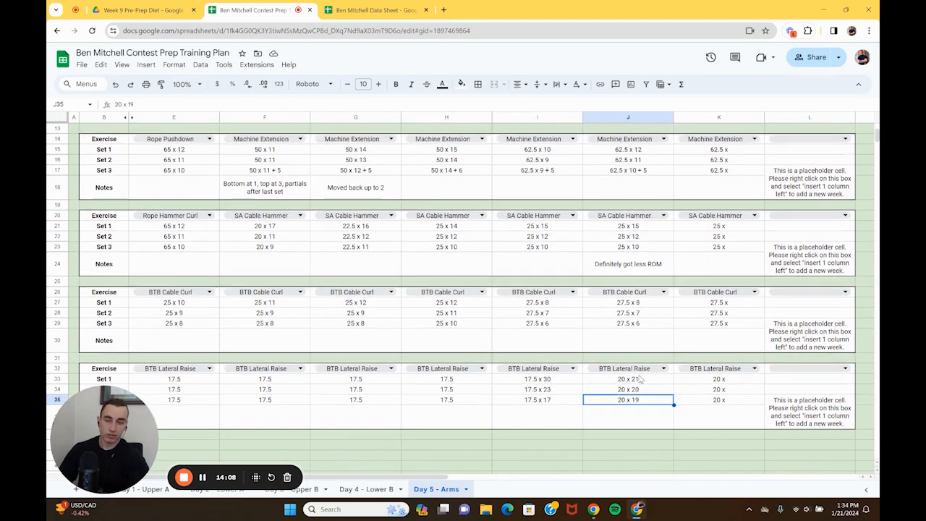
scroll(up, 3)
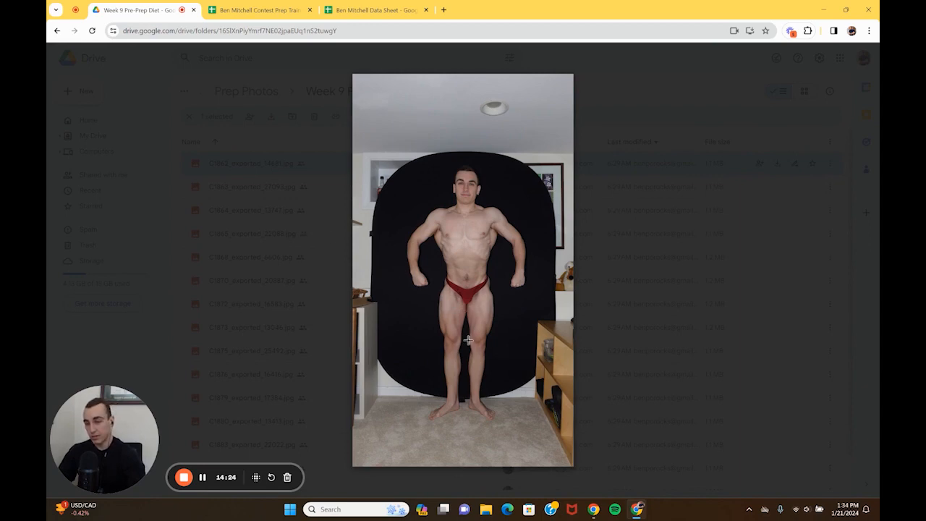
mouse_move(394, 296)
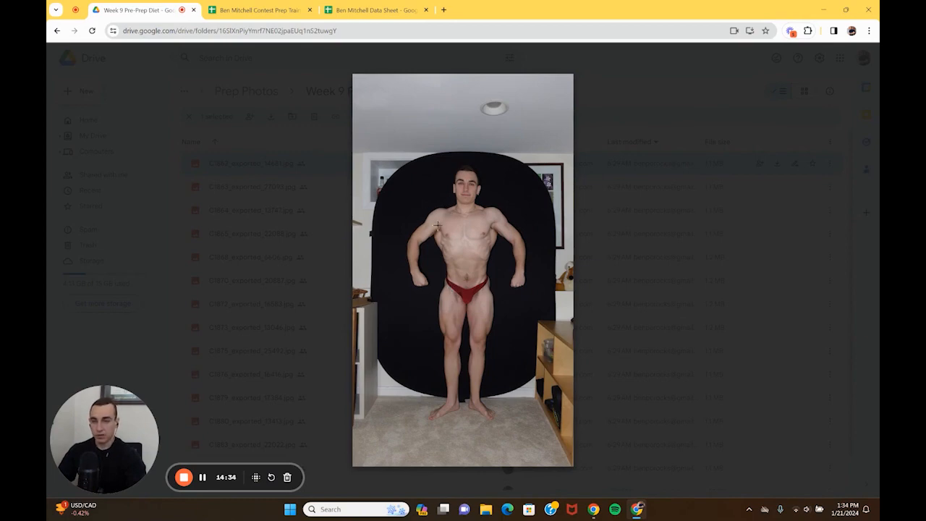
mouse_move(470, 213)
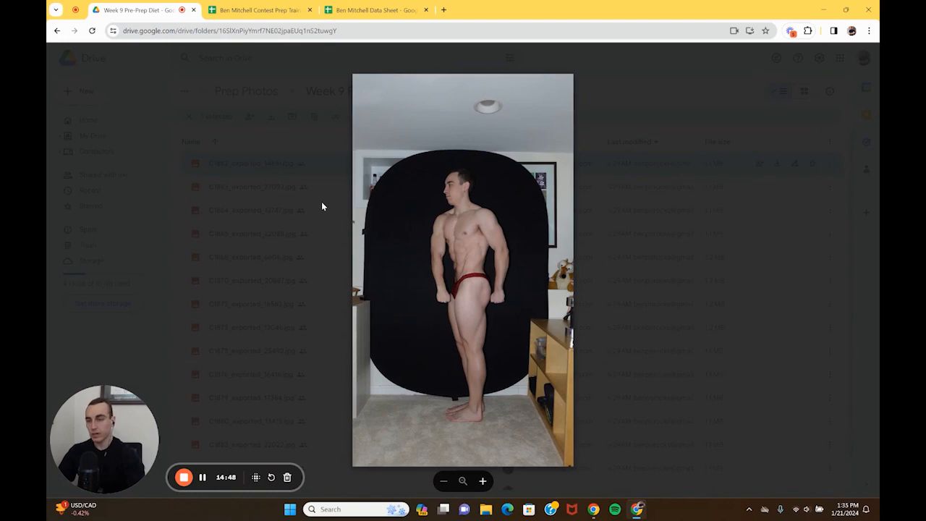
mouse_move(391, 254)
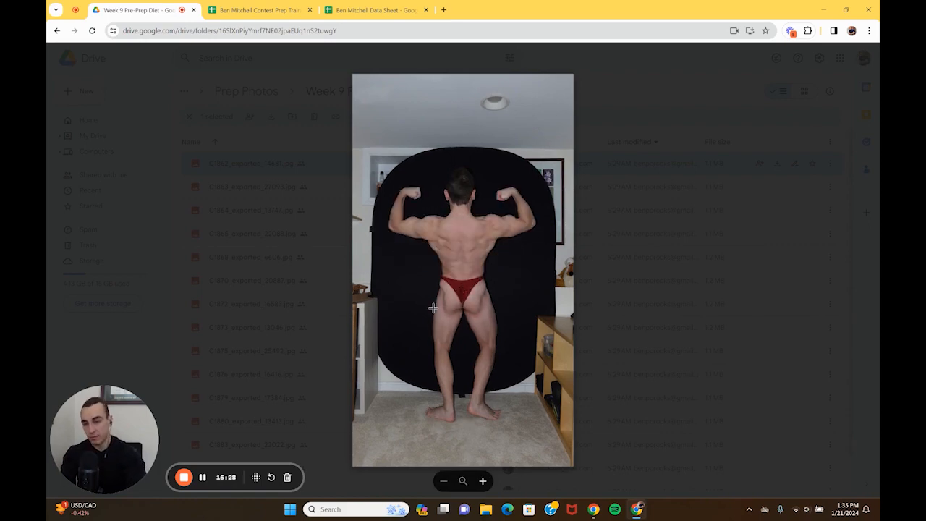
mouse_move(442, 333)
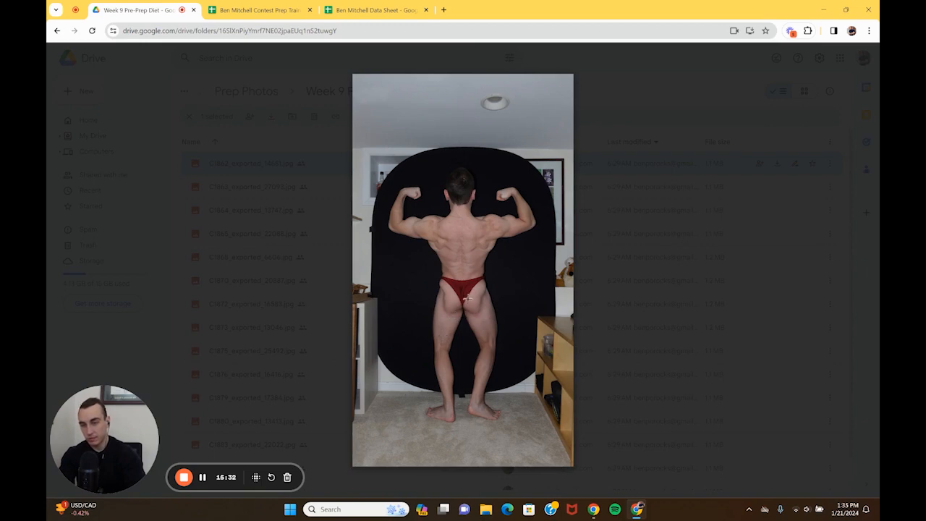
mouse_move(414, 311)
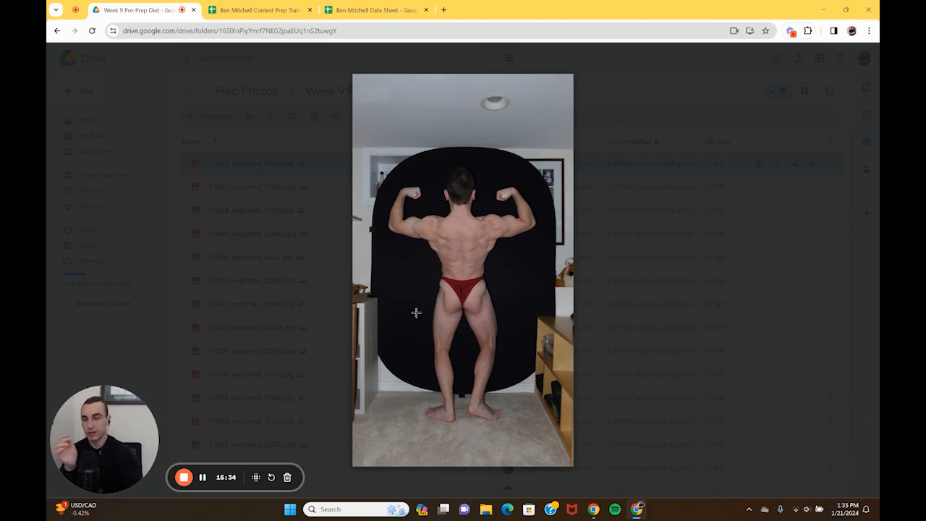